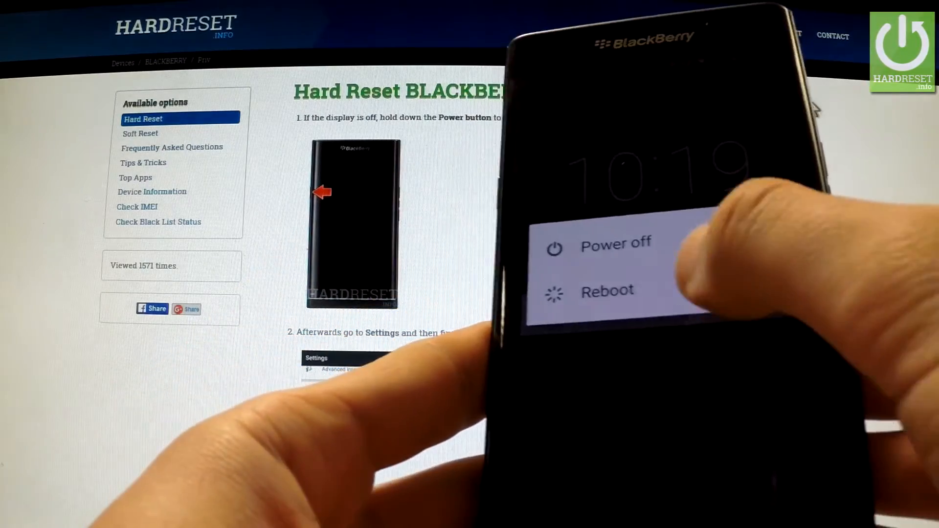
- Long-press Power off in the power menu to bring up the Safe mode reboot prompt
{"action": "left_click", "coordinate": [606, 291]}
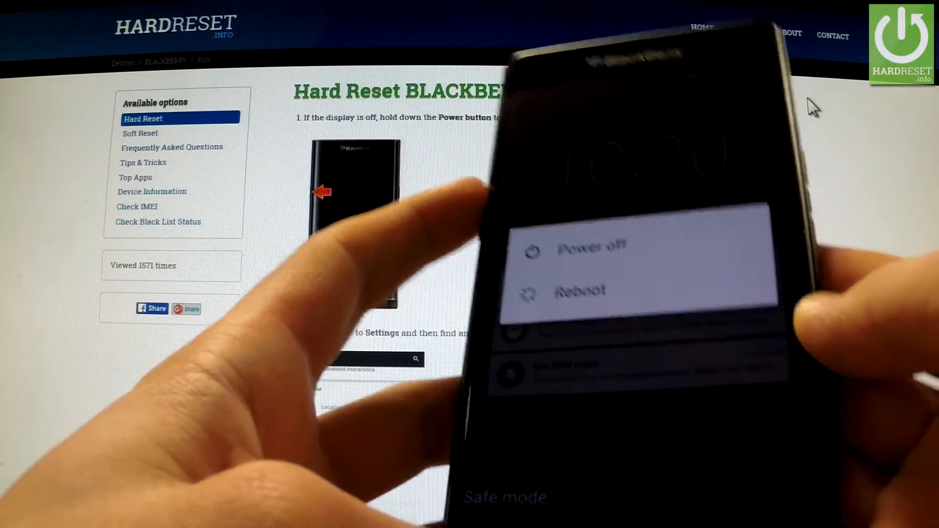
- Choose Reboot and confirm with OK so the phone restarts out of safe mode
{"action": "left_click", "coordinate": [579, 291]}
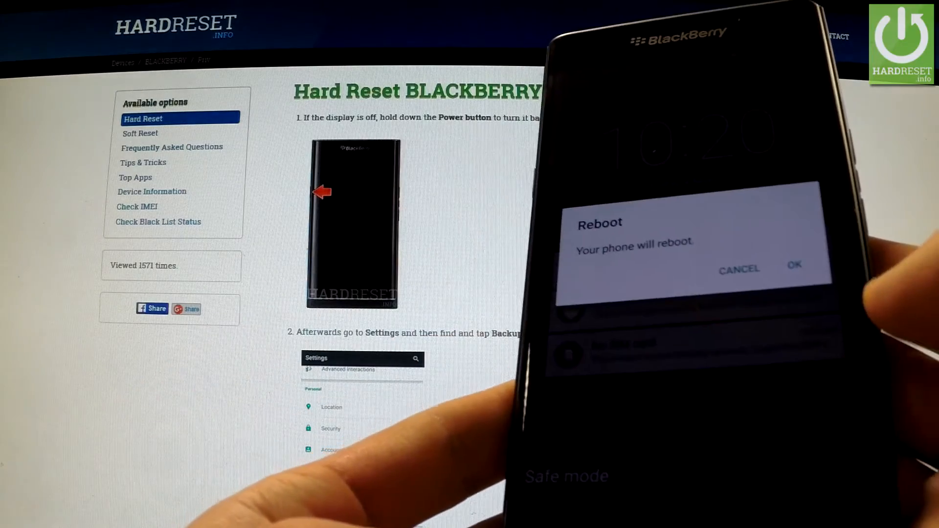
{"action": "left_click", "coordinate": [795, 264]}
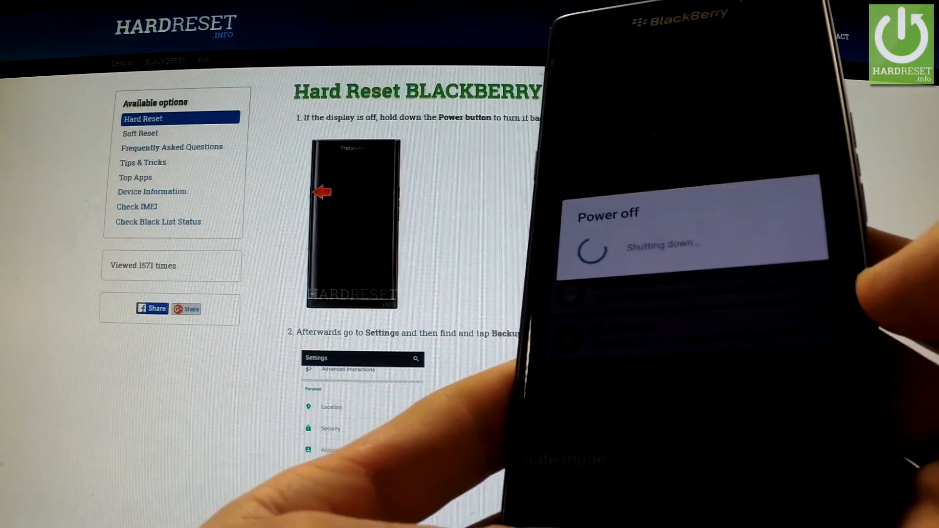